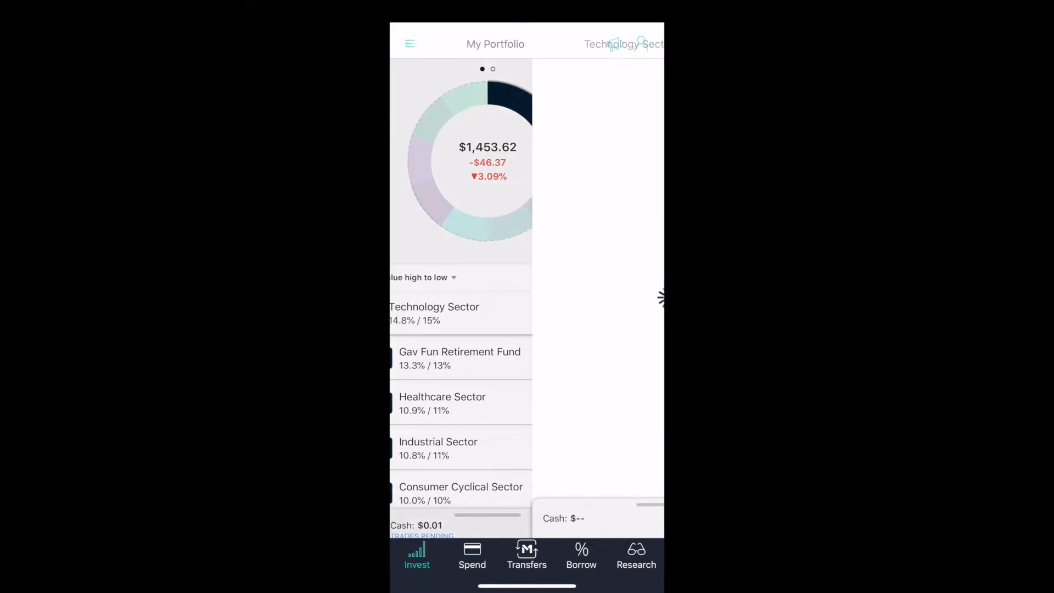
# Open a Microsoft (MSFT) buy order from the Technology Sector pie, showing $300.01 available.
pyautogui.click(433, 312)
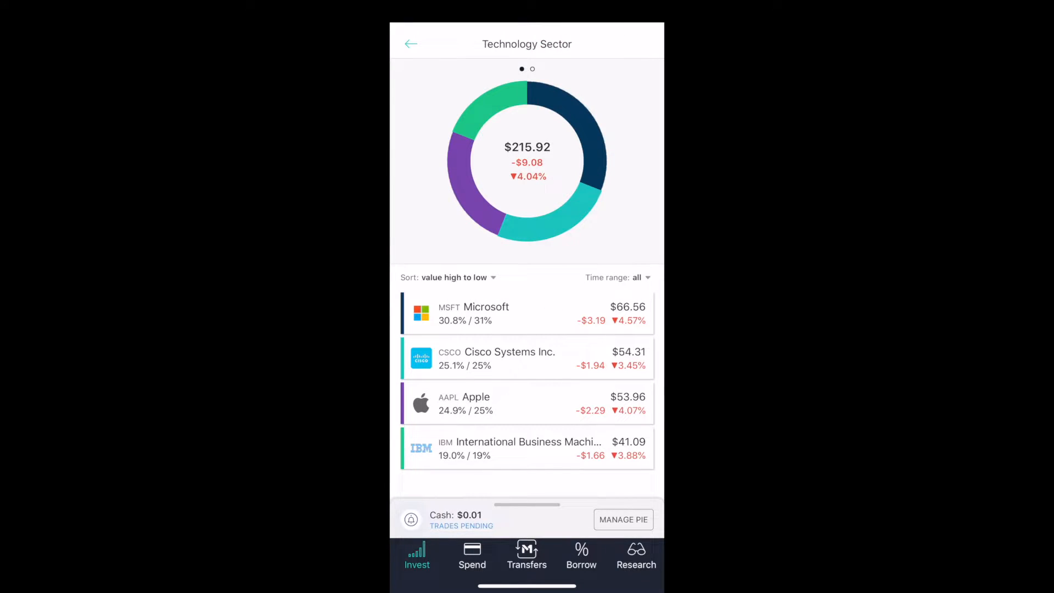
pyautogui.click(526, 313)
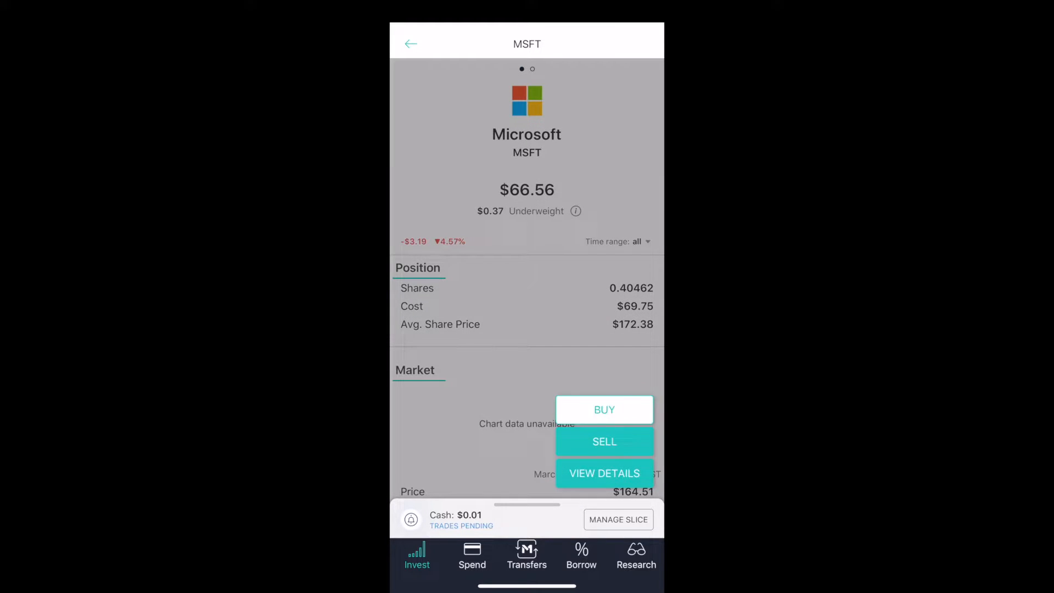
pyautogui.click(604, 410)
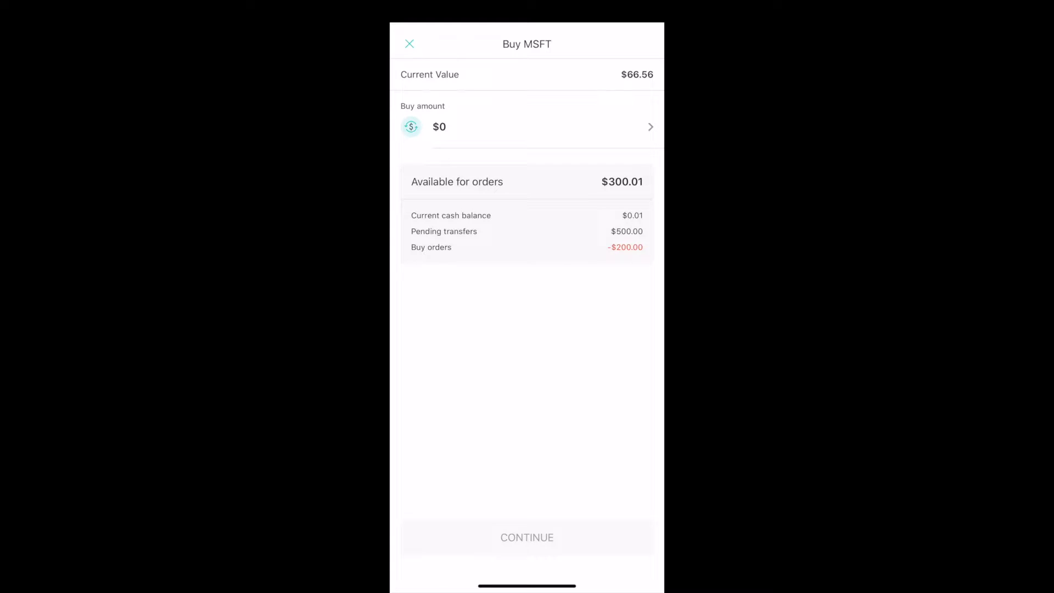
# Enter a $150 buy amount for Microsoft.
pyautogui.click(527, 126)
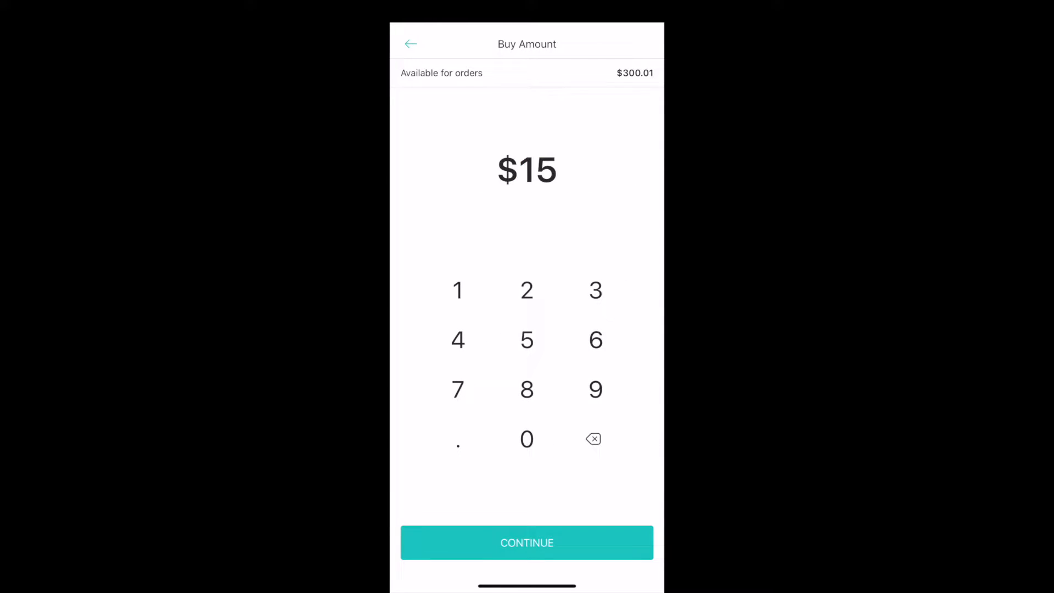
pyautogui.click(527, 439)
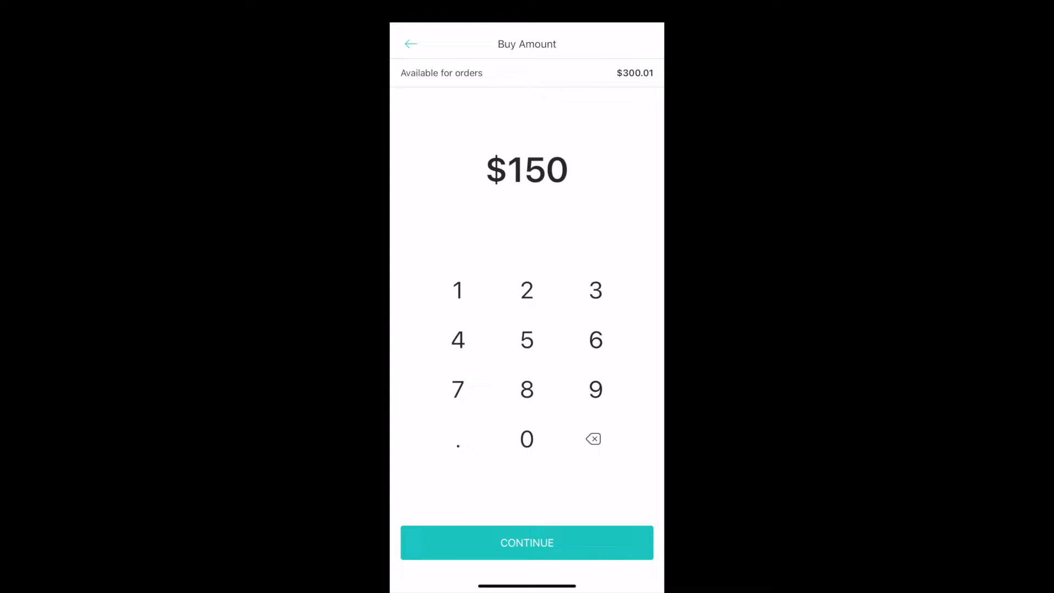
pyautogui.click(526, 542)
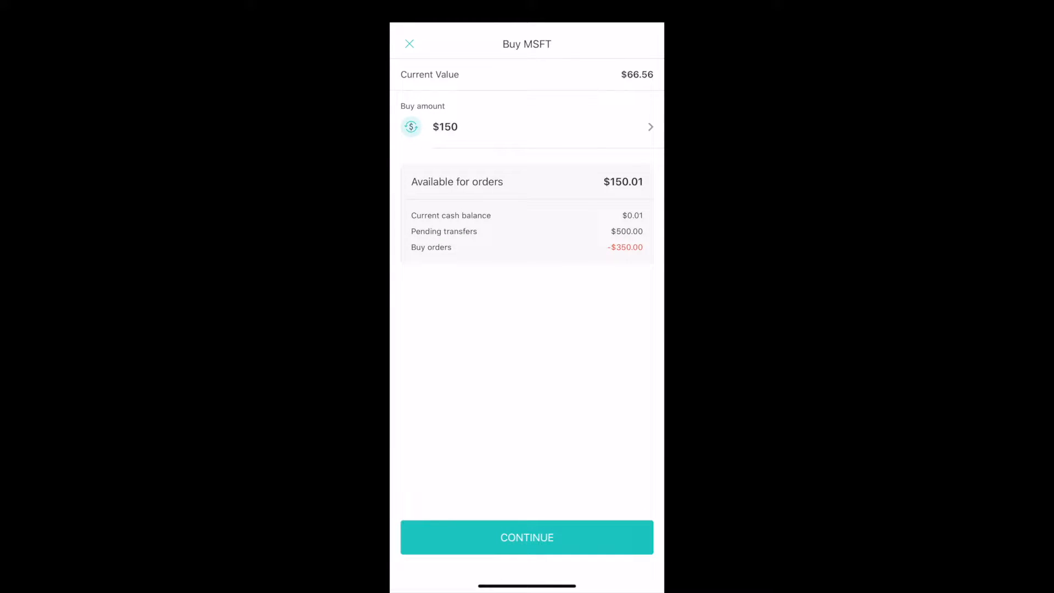
# Review and confirm the $150 MSFT buy, then close the confirmation.
pyautogui.click(527, 537)
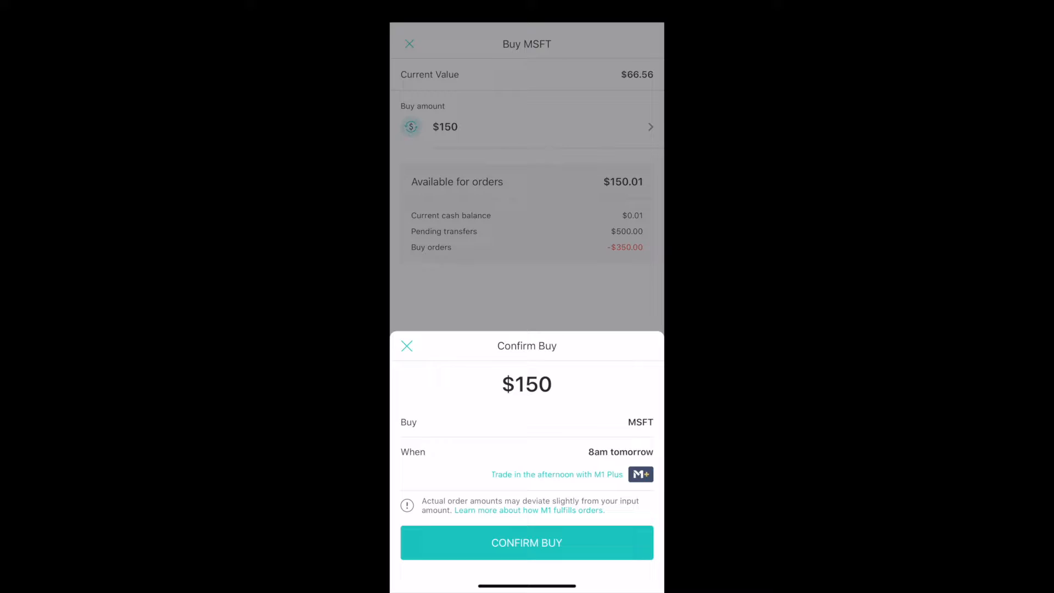
pyautogui.click(527, 542)
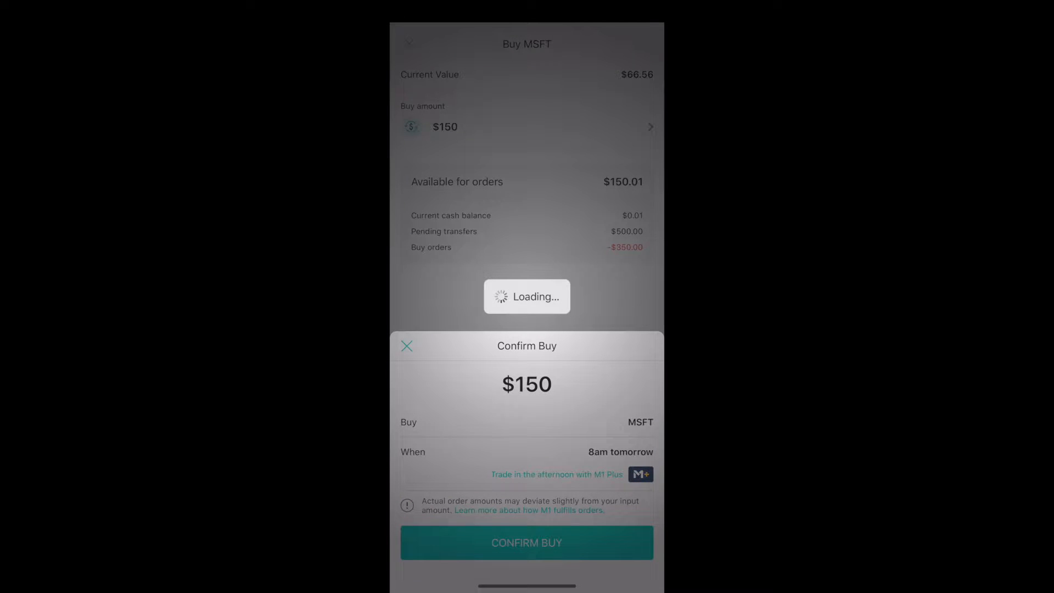
pyautogui.click(526, 542)
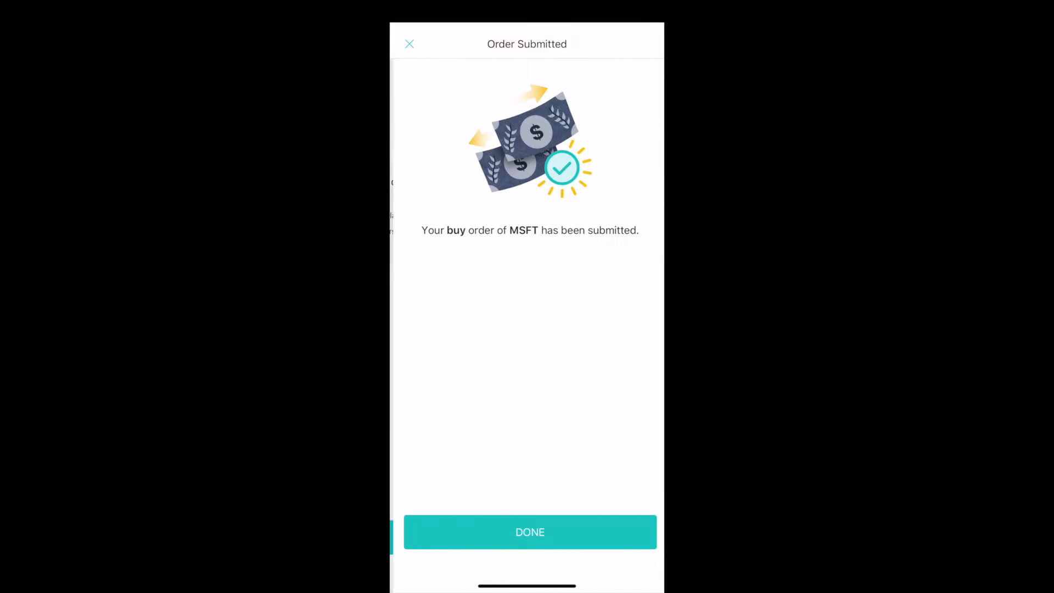
pyautogui.click(529, 532)
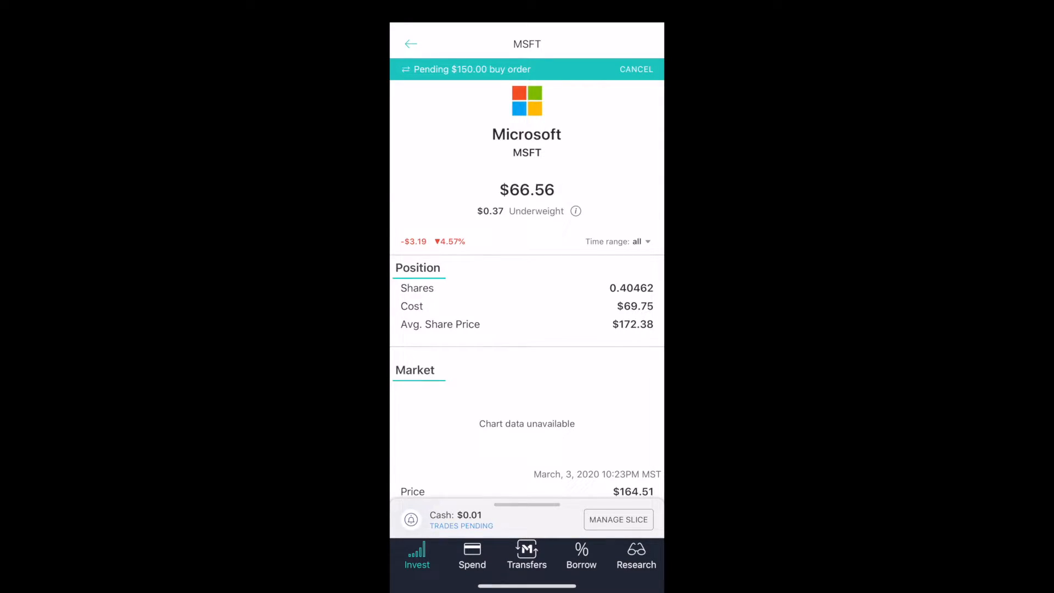
# Go back from Microsoft to the My Portfolio overview and browse the sector pies.
pyautogui.click(410, 44)
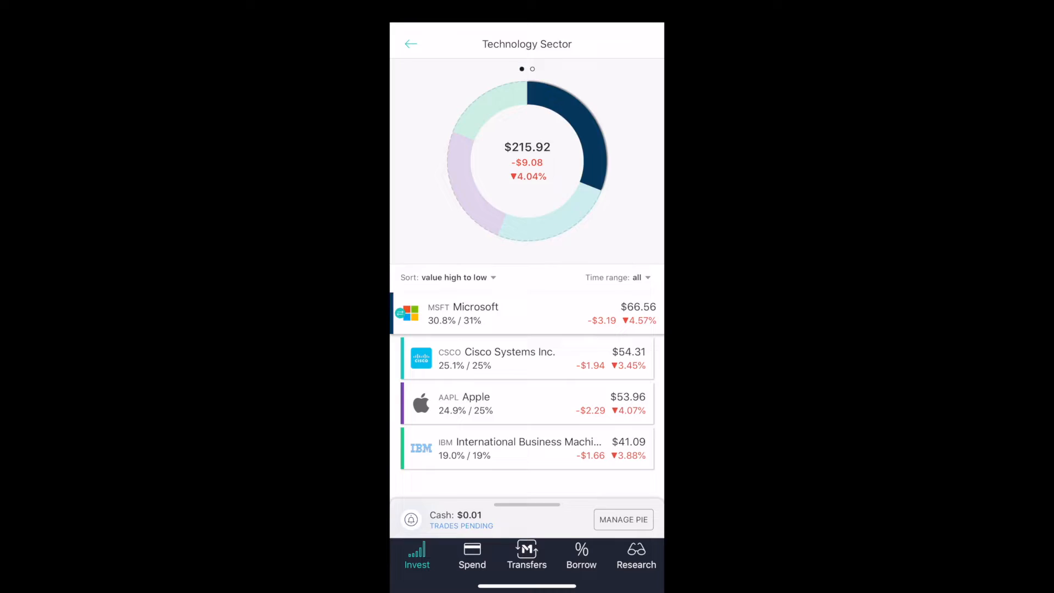
pyautogui.click(411, 44)
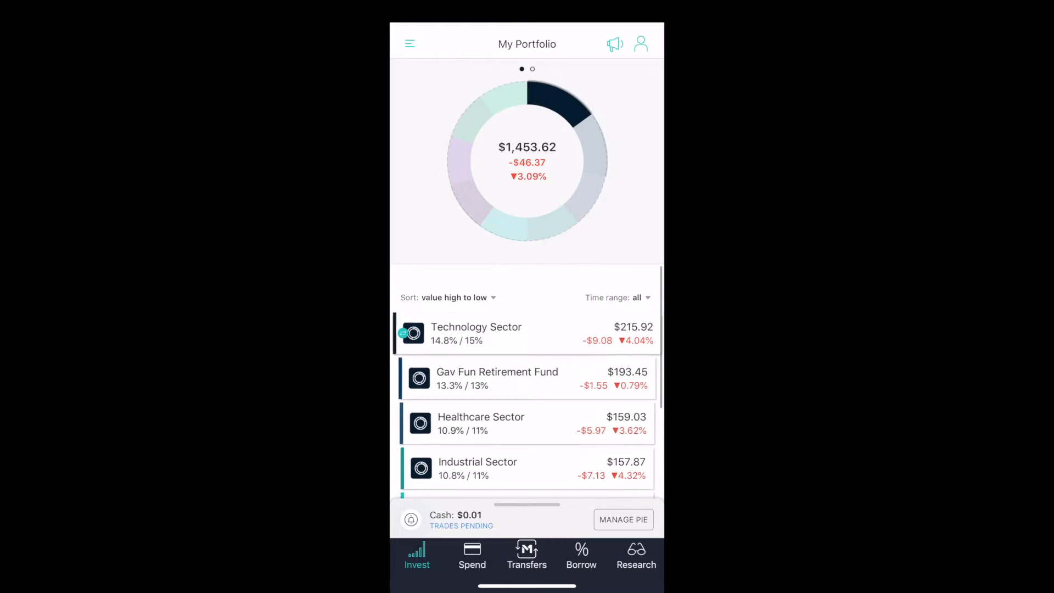
pyautogui.scroll(3)
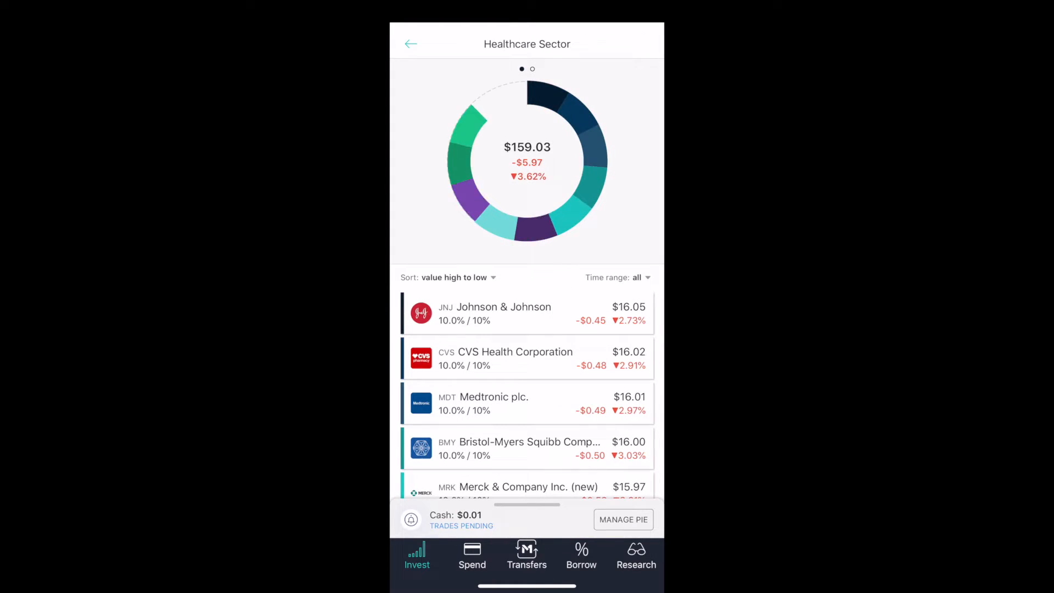
pyautogui.scroll(-3)
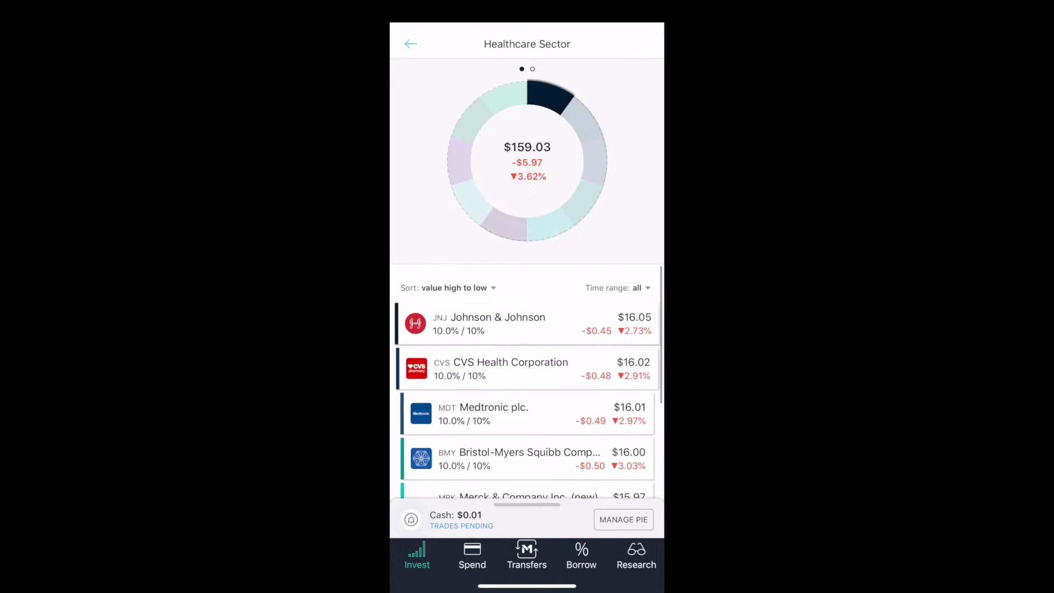
# Open a 3M Company (MMM) buy order, showing $150.01 available.
pyautogui.click(410, 44)
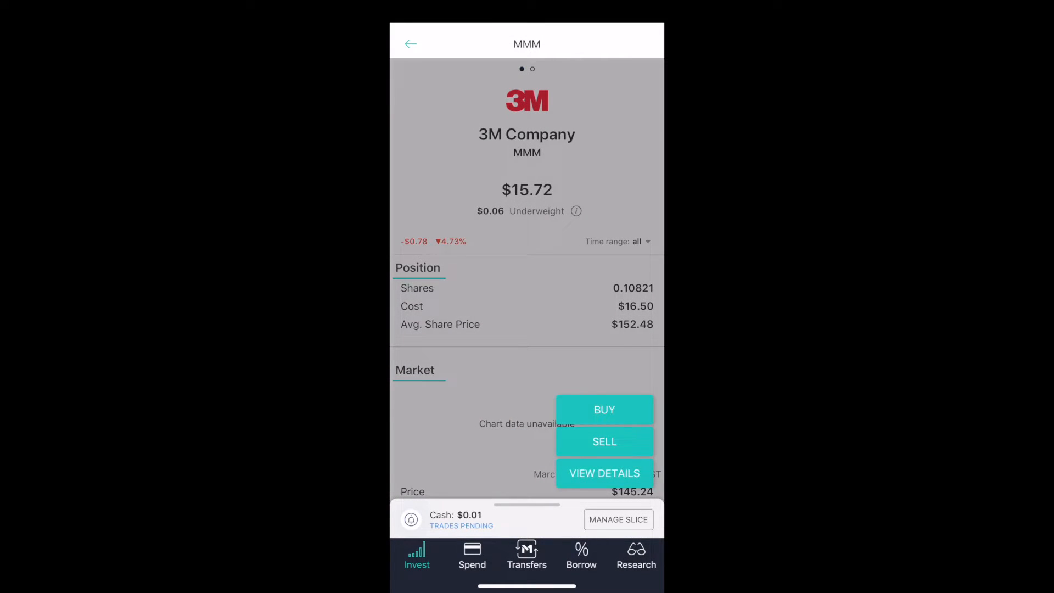
pyautogui.click(603, 410)
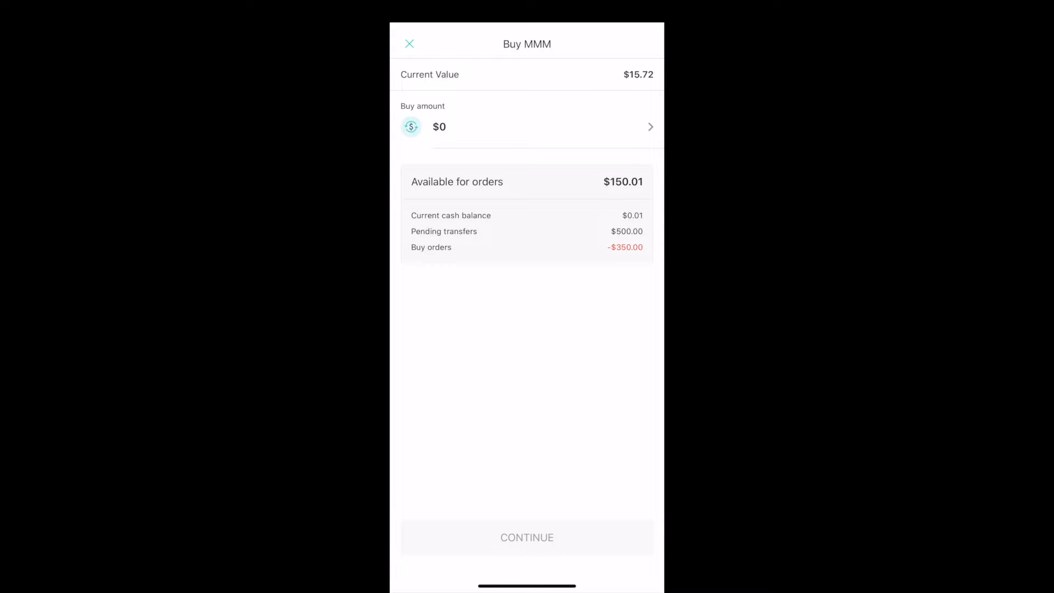
# Enter a $75 buy amount for 3M Company.
pyautogui.click(526, 126)
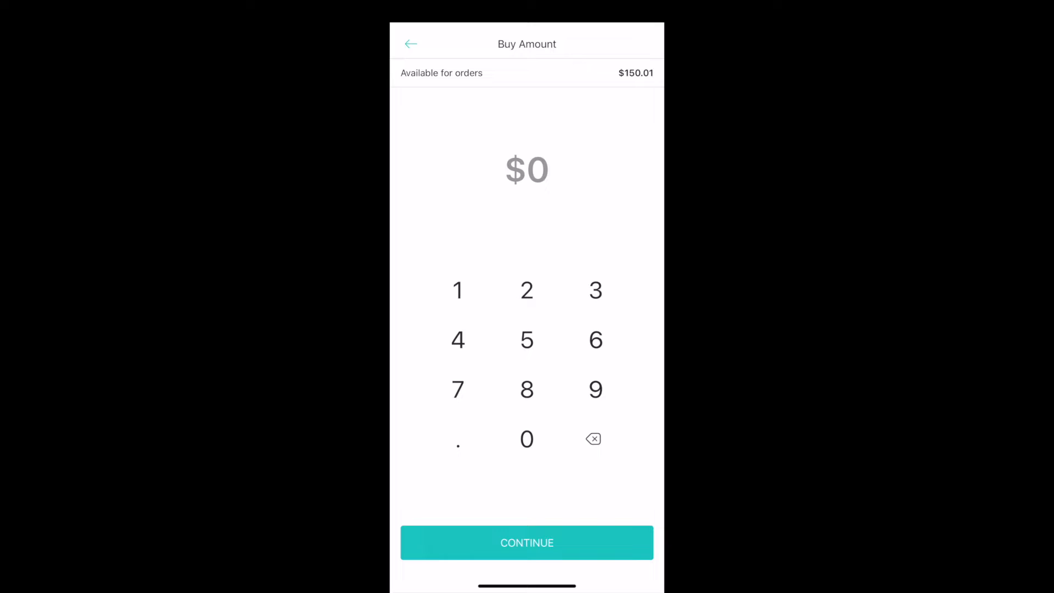
pyautogui.click(457, 390)
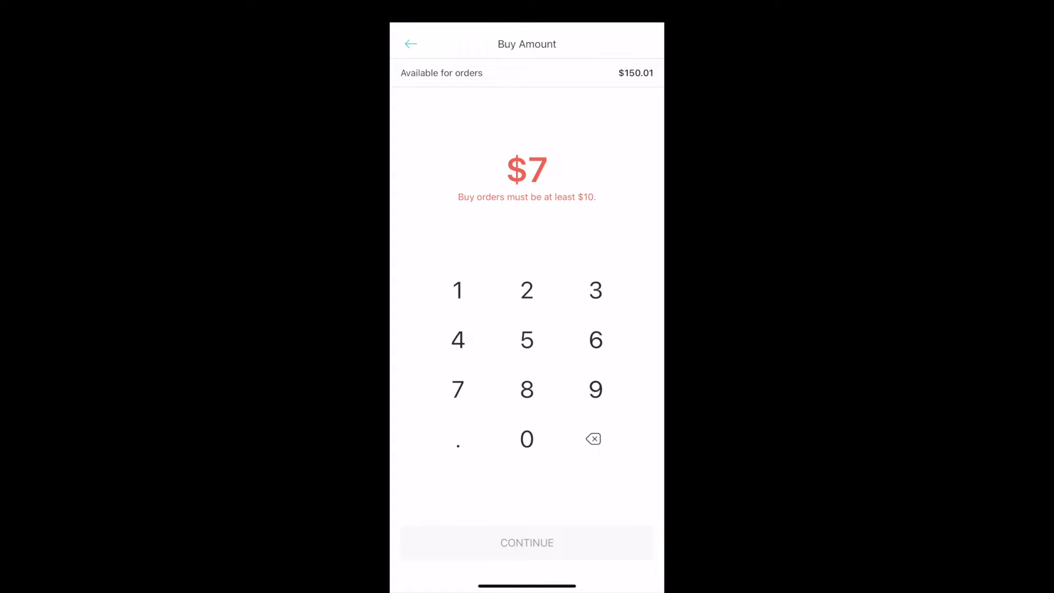
pyautogui.click(411, 44)
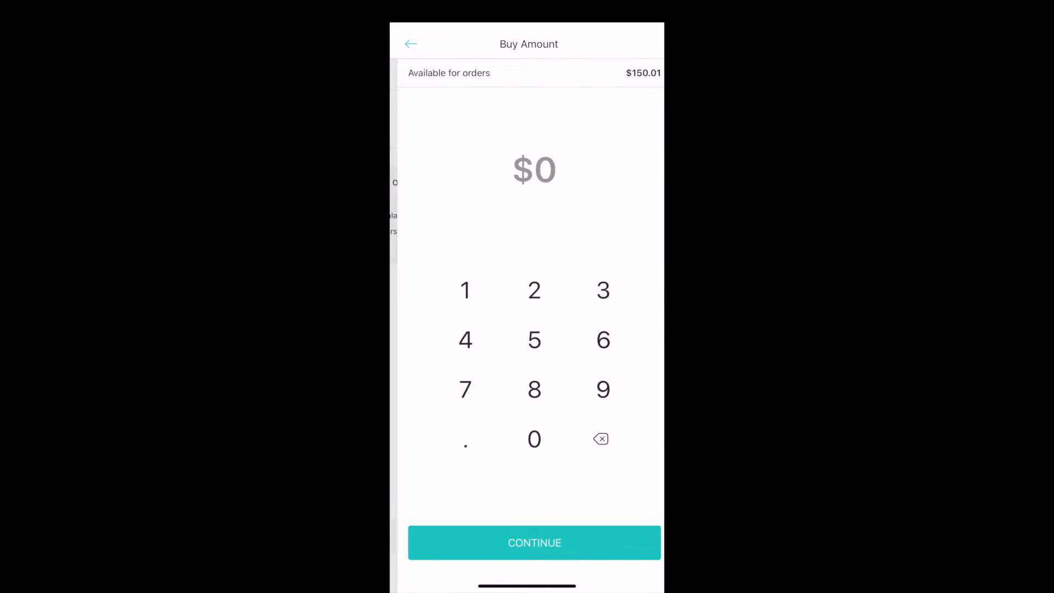
pyautogui.click(533, 542)
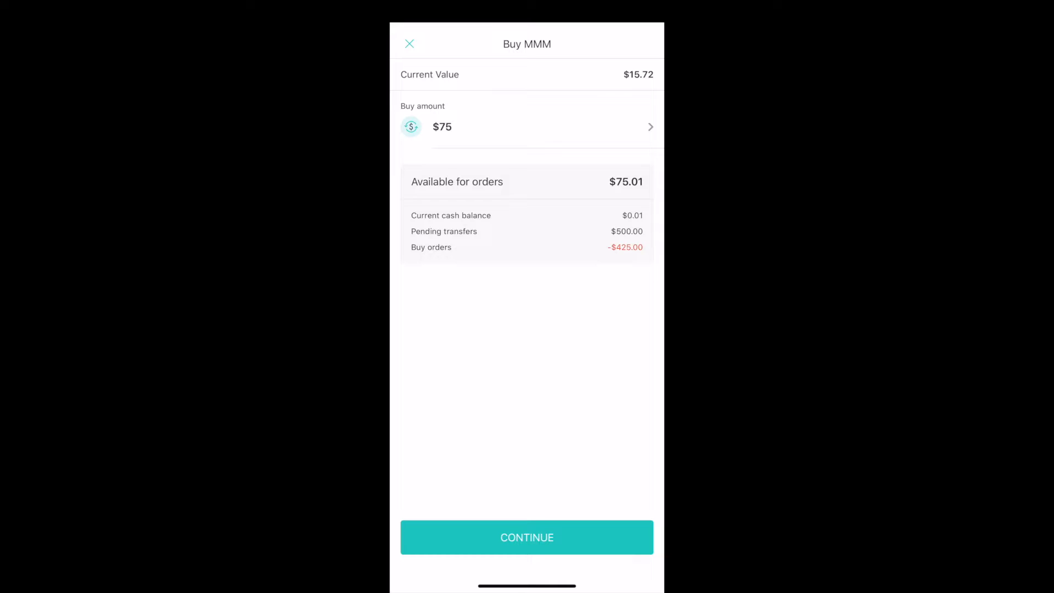
# Review and confirm the $75 MMM buy, then dismiss the confirmation.
pyautogui.click(526, 536)
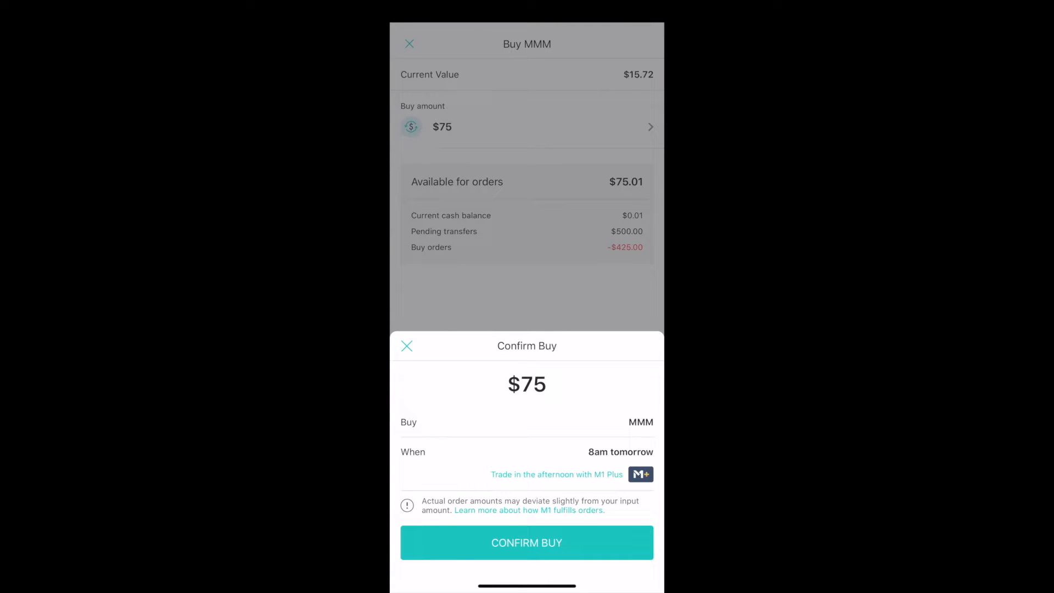
pyautogui.click(526, 542)
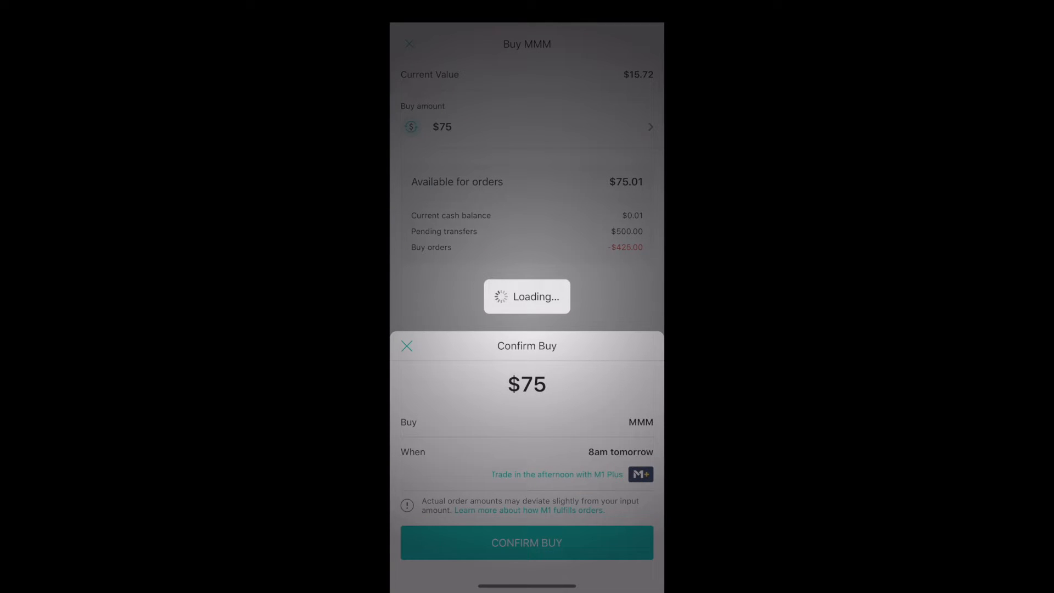
pyautogui.click(526, 542)
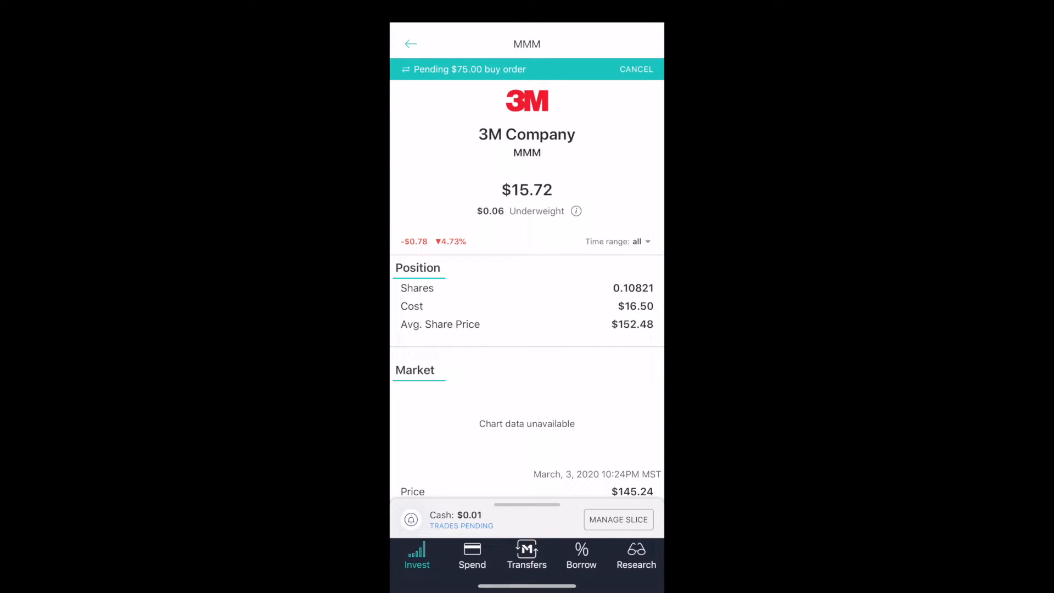
# Go back through the Industrial Sector pie to the portfolio overview.
pyautogui.click(410, 44)
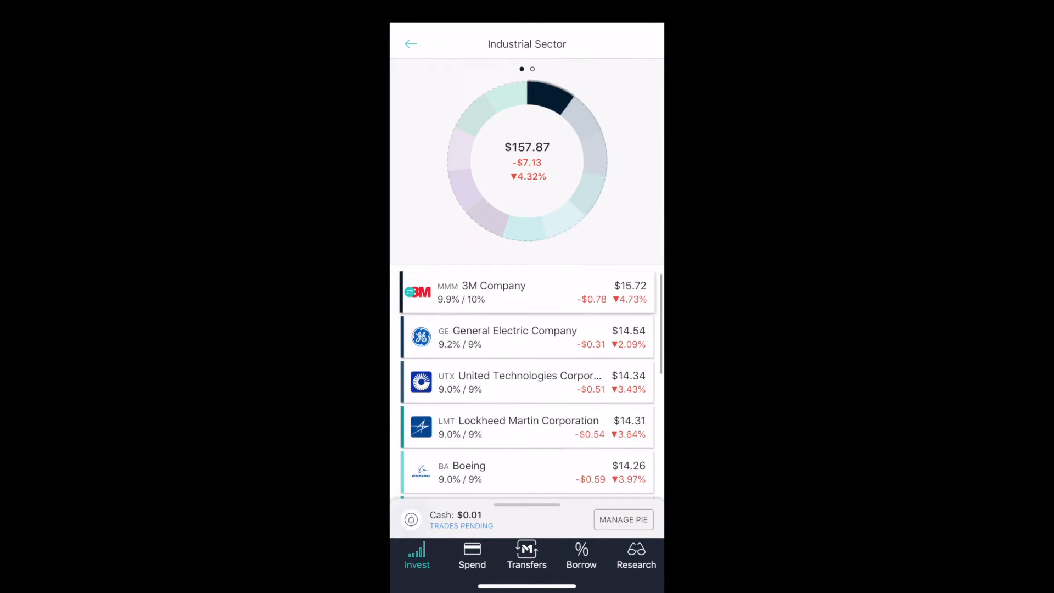
pyautogui.scroll(-3)
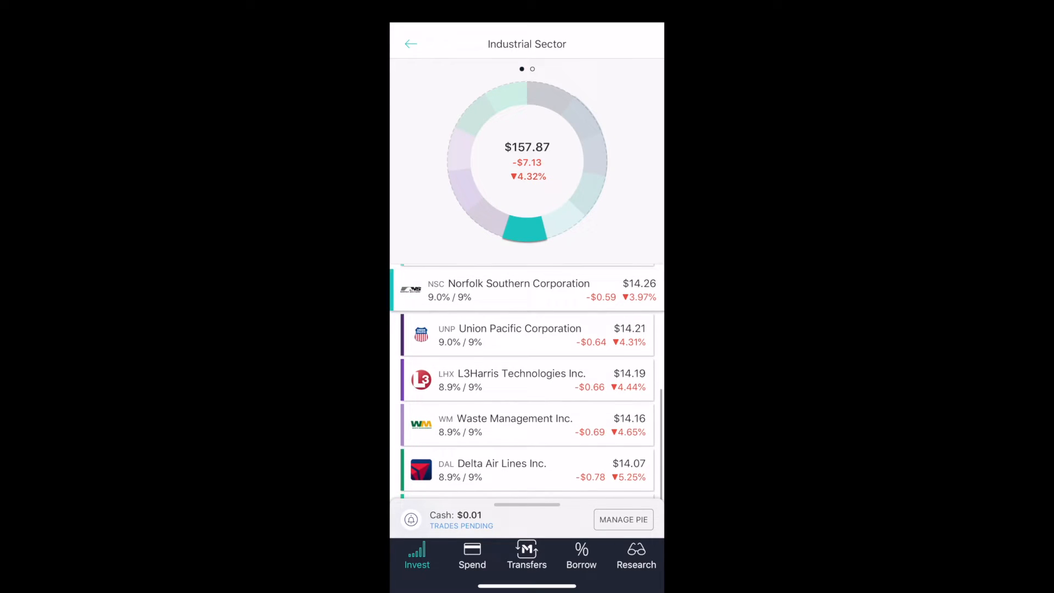
pyautogui.scroll(-3)
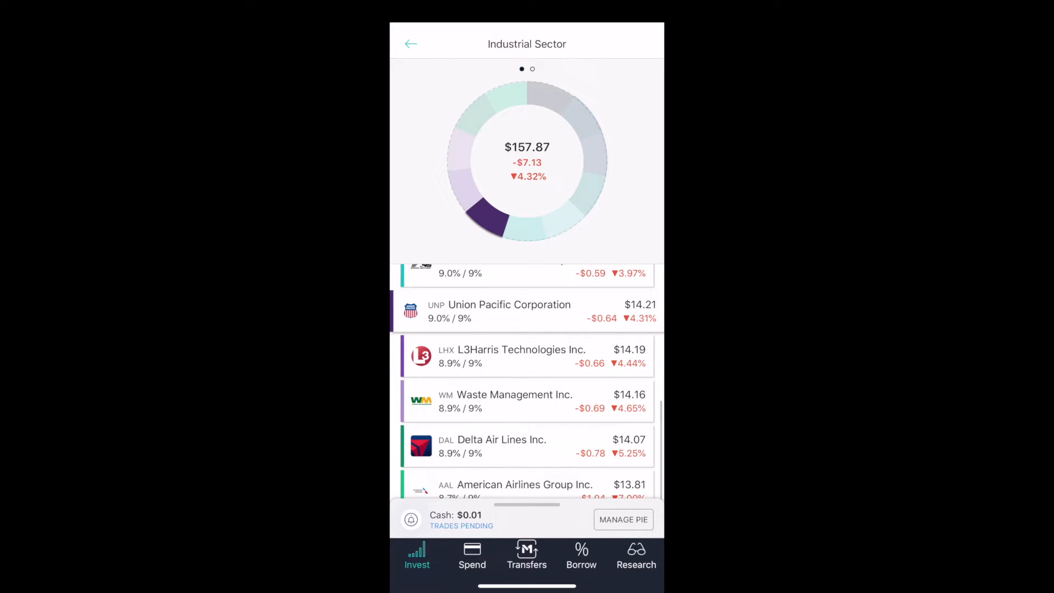
pyautogui.click(410, 44)
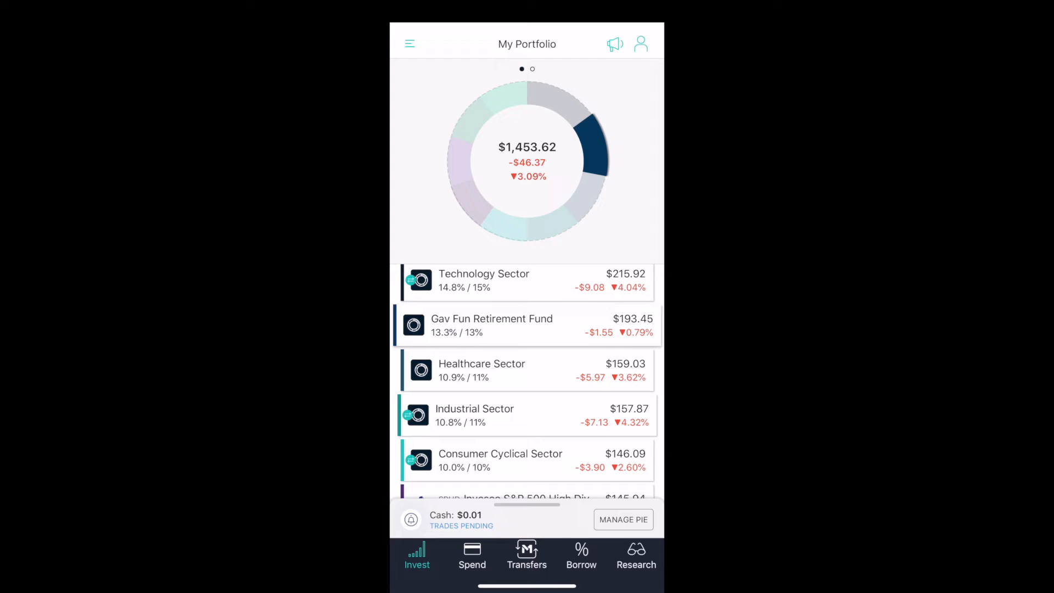
pyautogui.scroll(-3)
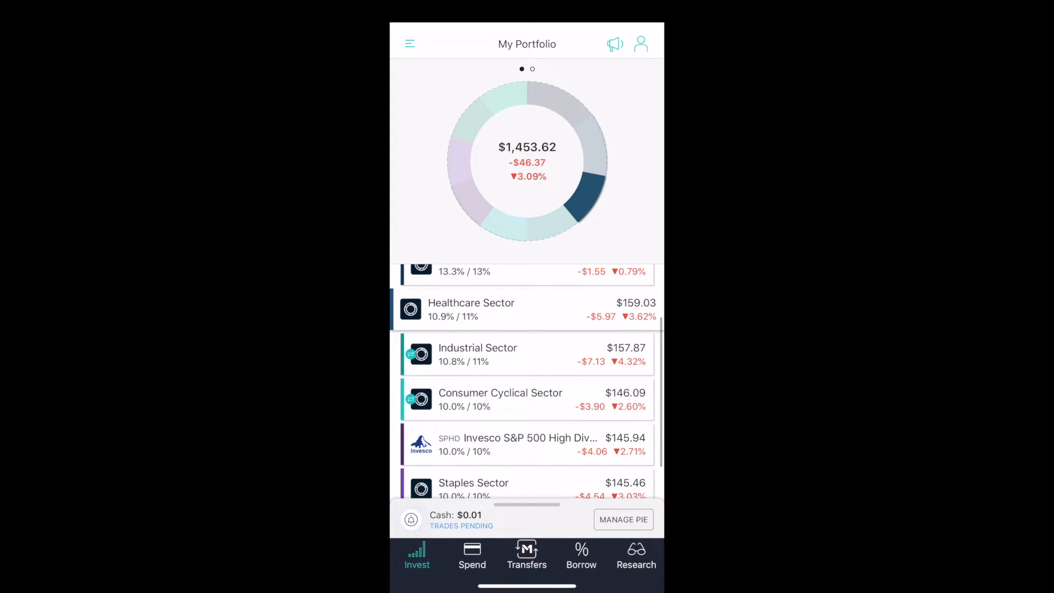
# Browse the Healthcare Sector pie, then return to the portfolio and Technology Sector.
pyautogui.click(527, 309)
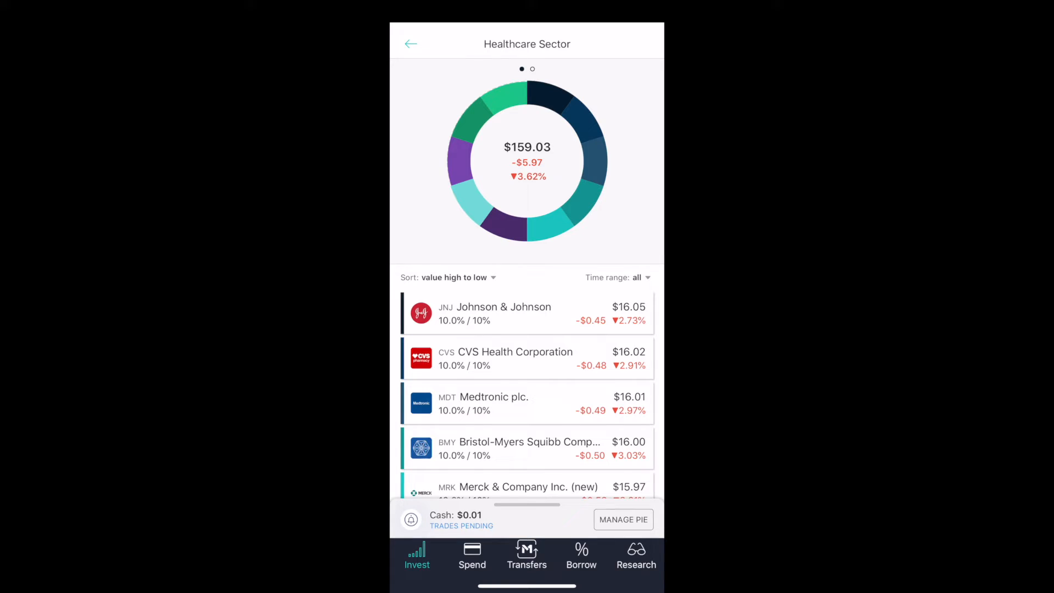
pyautogui.scroll(-3)
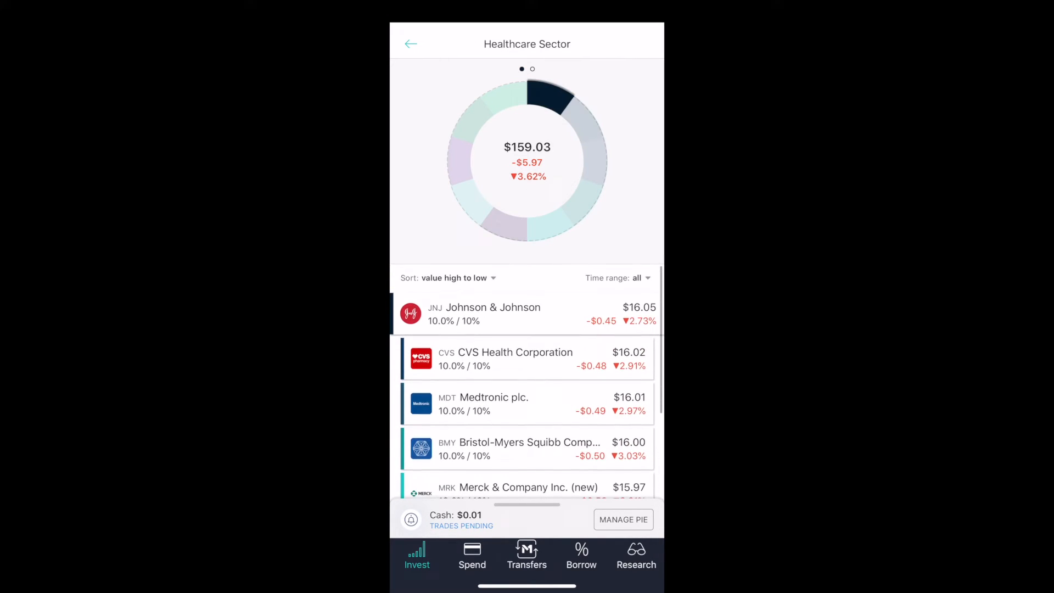
pyautogui.click(411, 44)
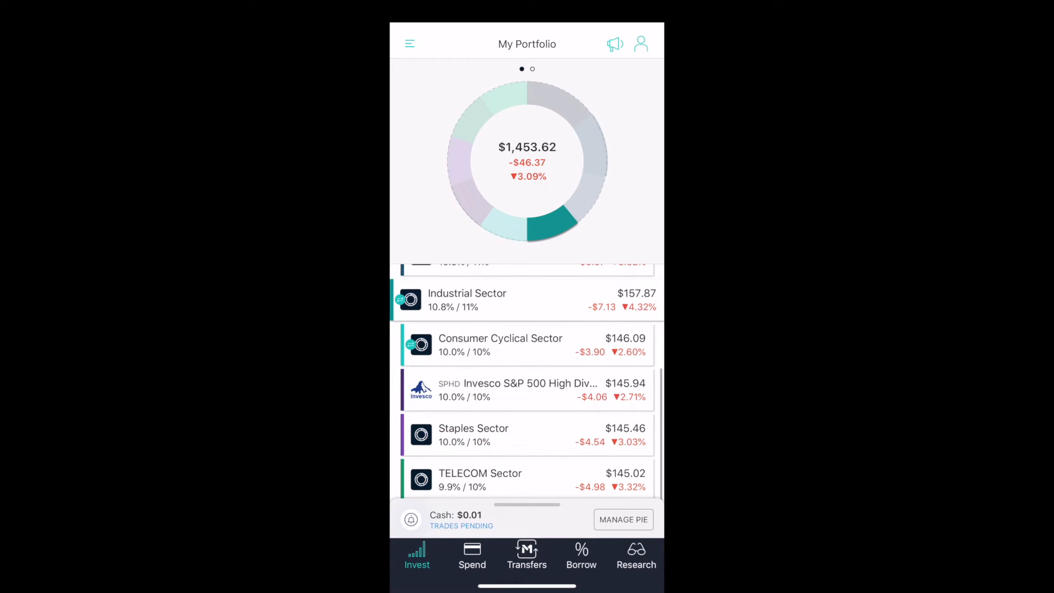
pyautogui.scroll(3)
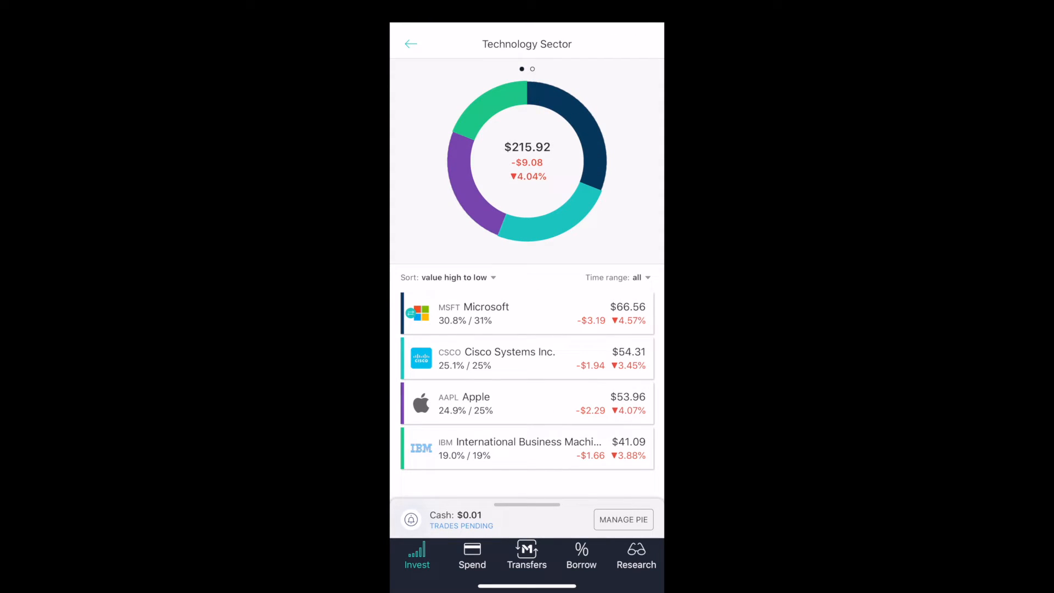
# Open Apple (AAPL) and enter a $75 buy amount.
pyautogui.click(527, 402)
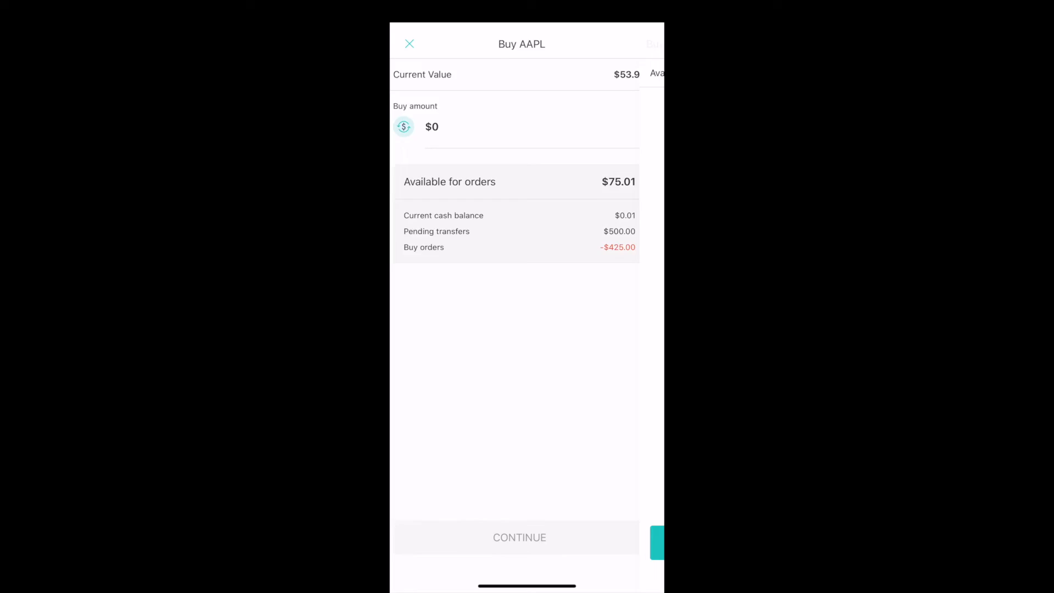
pyautogui.click(431, 127)
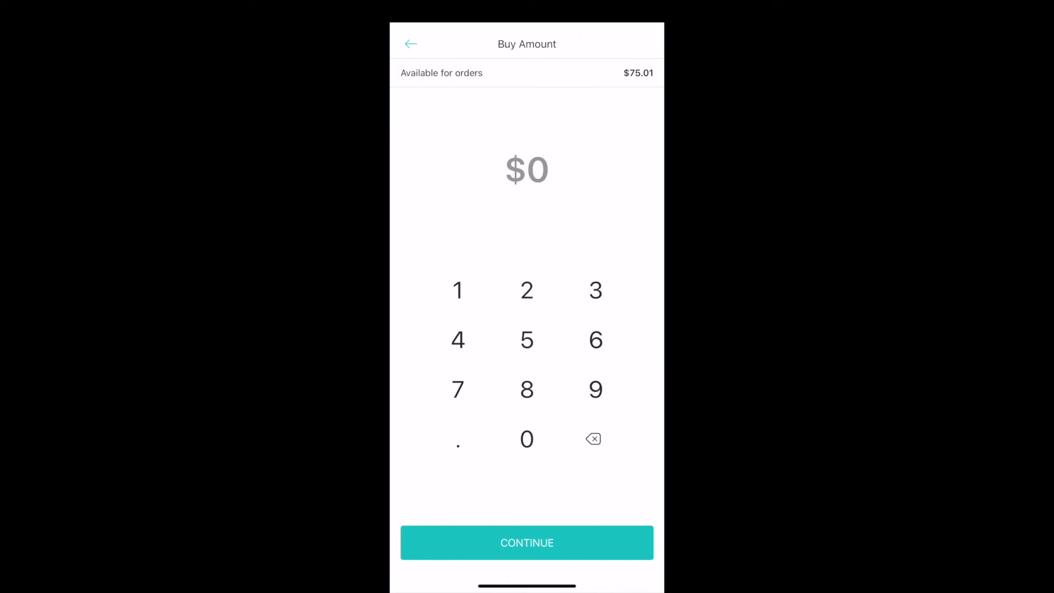
pyautogui.click(458, 389)
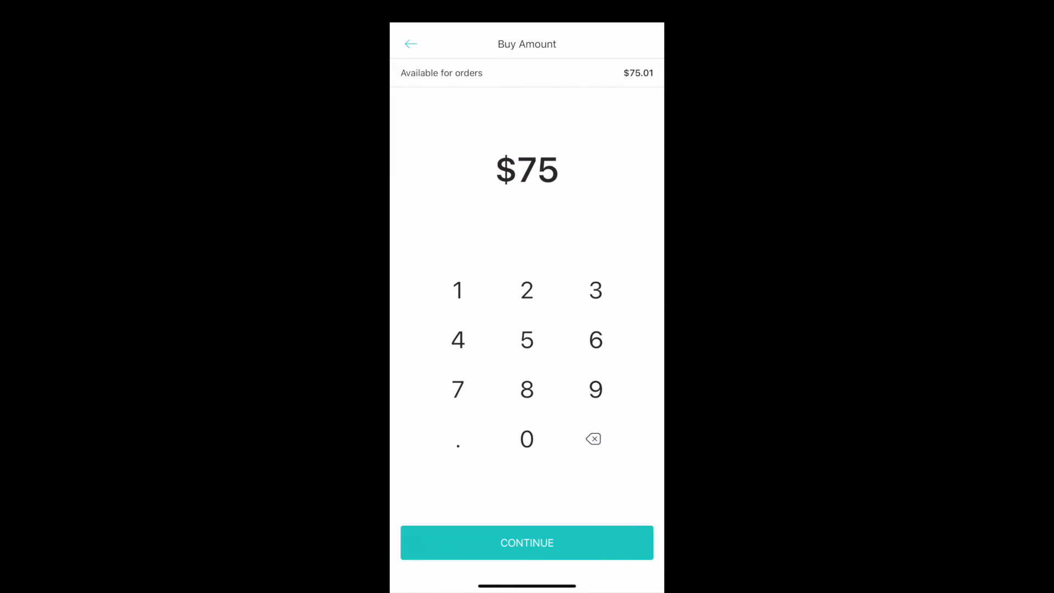
pyautogui.click(527, 542)
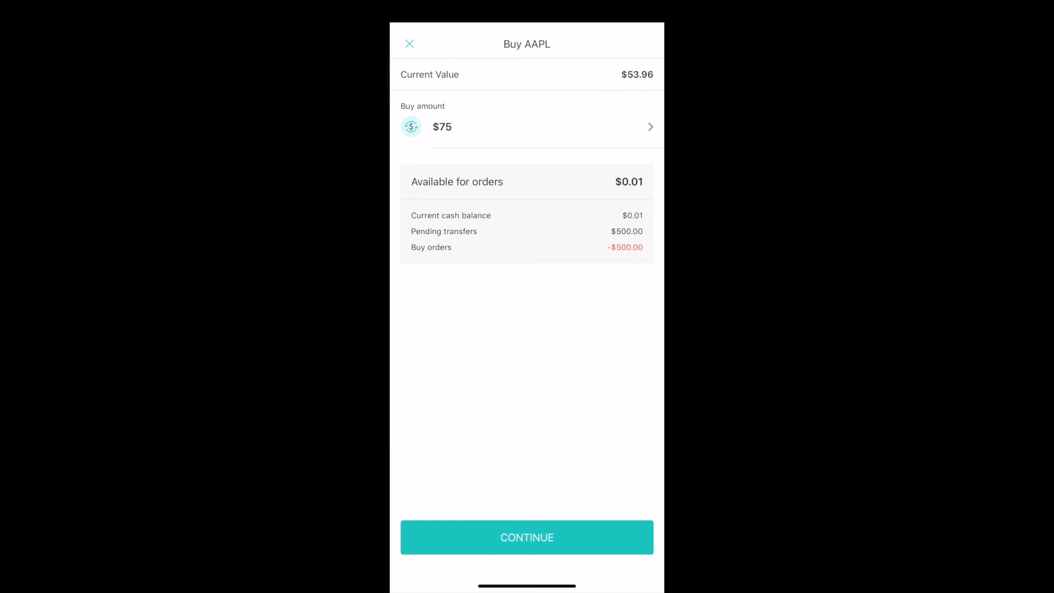
# Review and confirm the $75 Apple buy order.
pyautogui.click(527, 536)
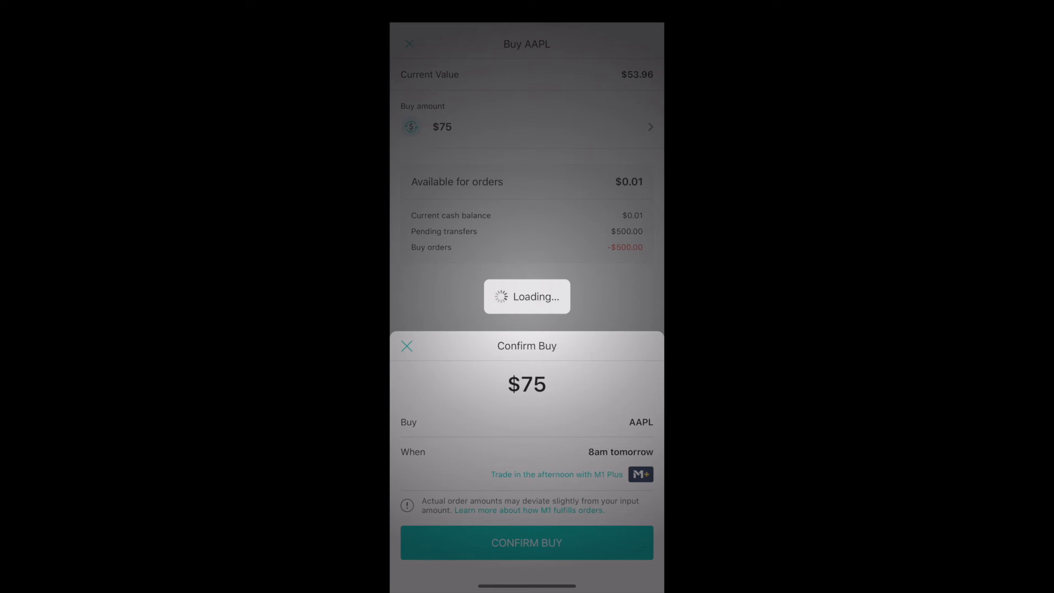
pyautogui.click(526, 542)
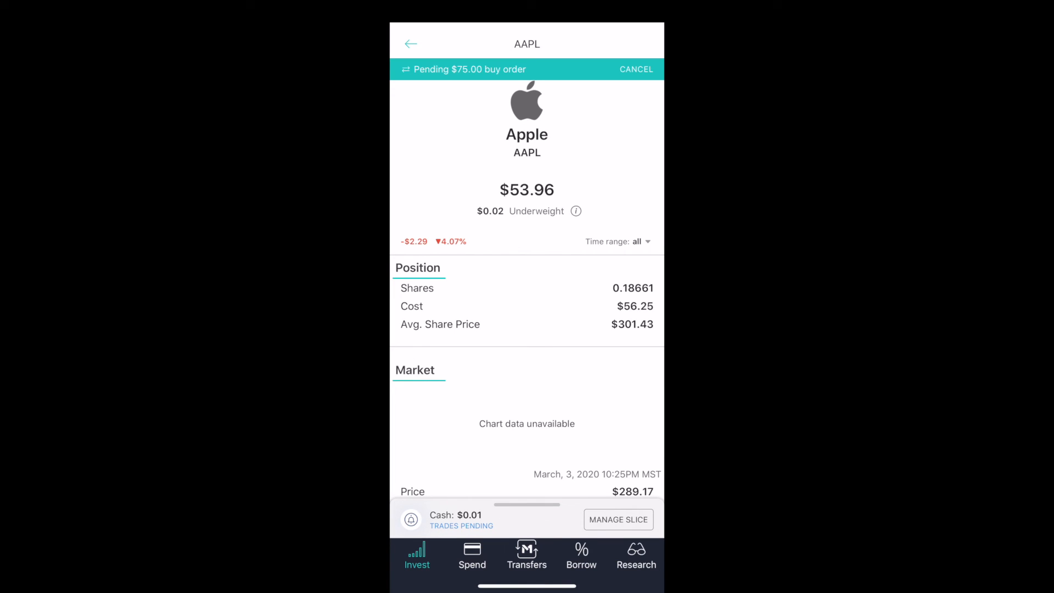
# Close the buy sheet, return to My Portfolio, and show the Total Gain explanation.
pyautogui.click(410, 44)
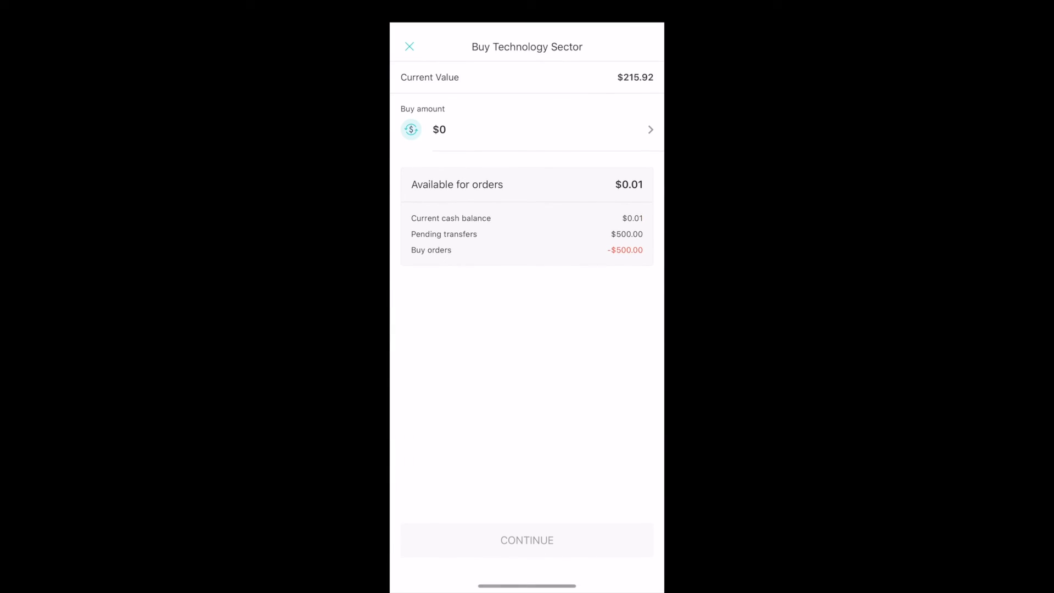
pyautogui.click(409, 47)
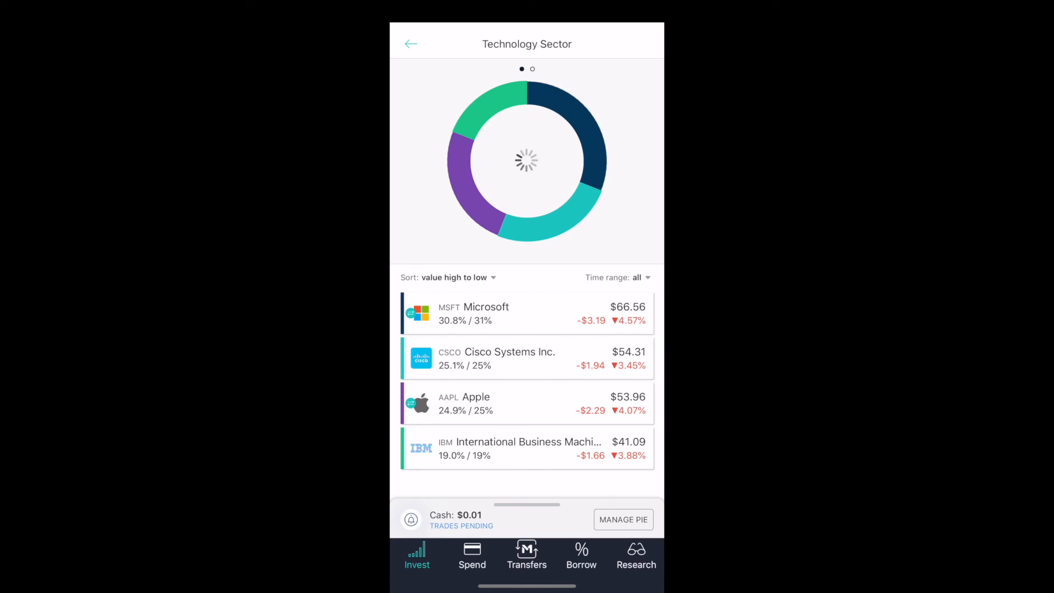
pyautogui.click(411, 44)
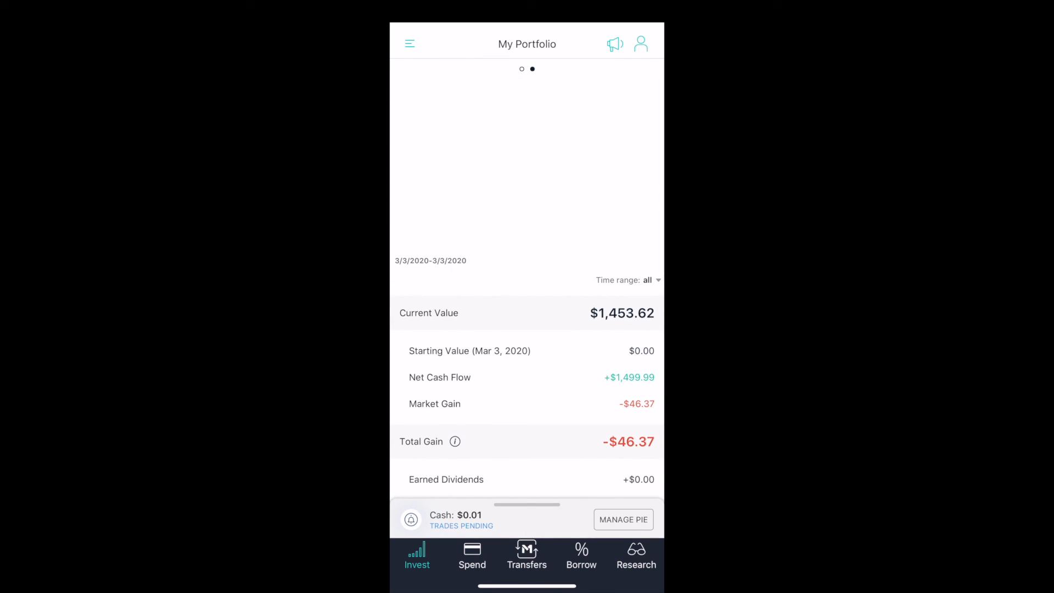
pyautogui.click(455, 442)
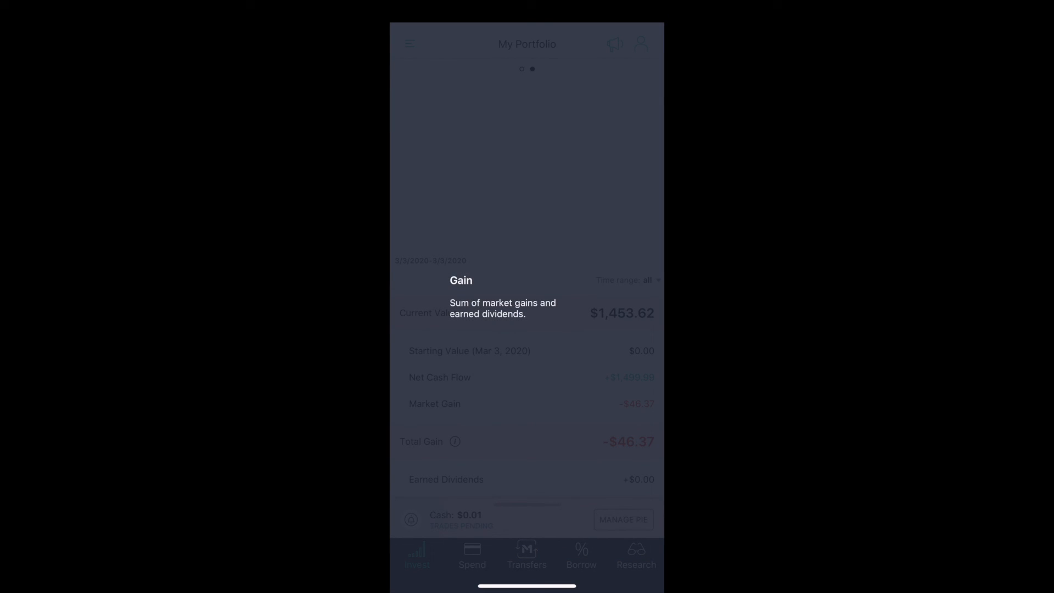